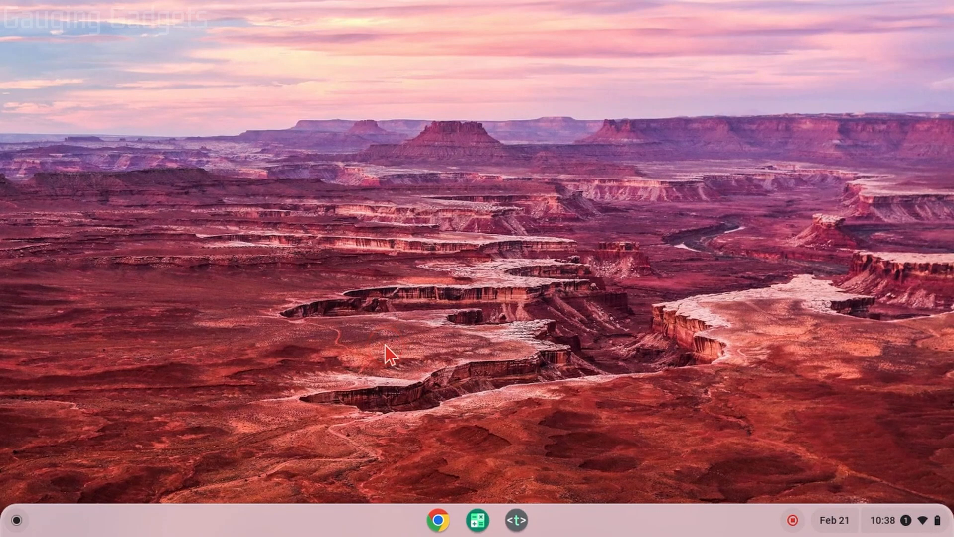
# - Search the launcher for 'files' and launch the Files app
pyautogui.click(163, 422)
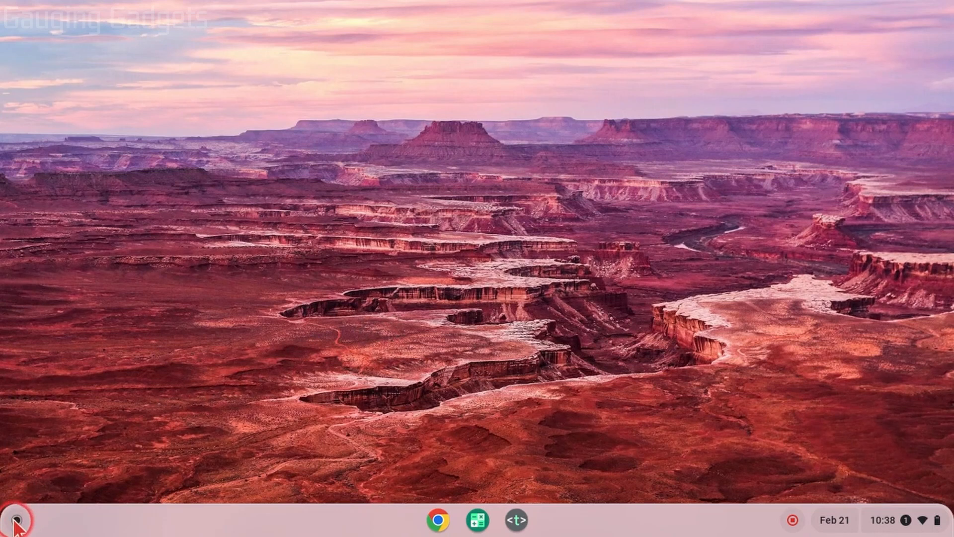
pyautogui.click(14, 521)
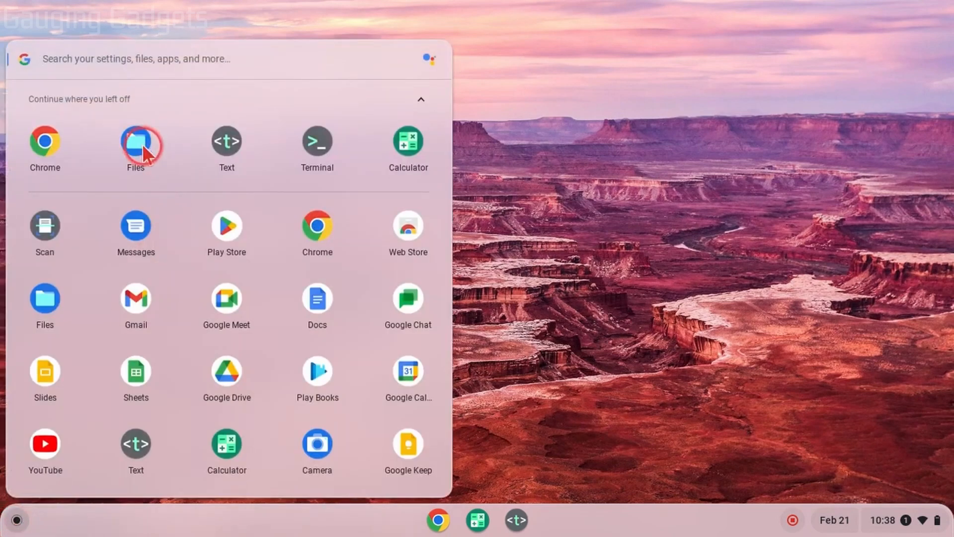
pyautogui.write('fi')
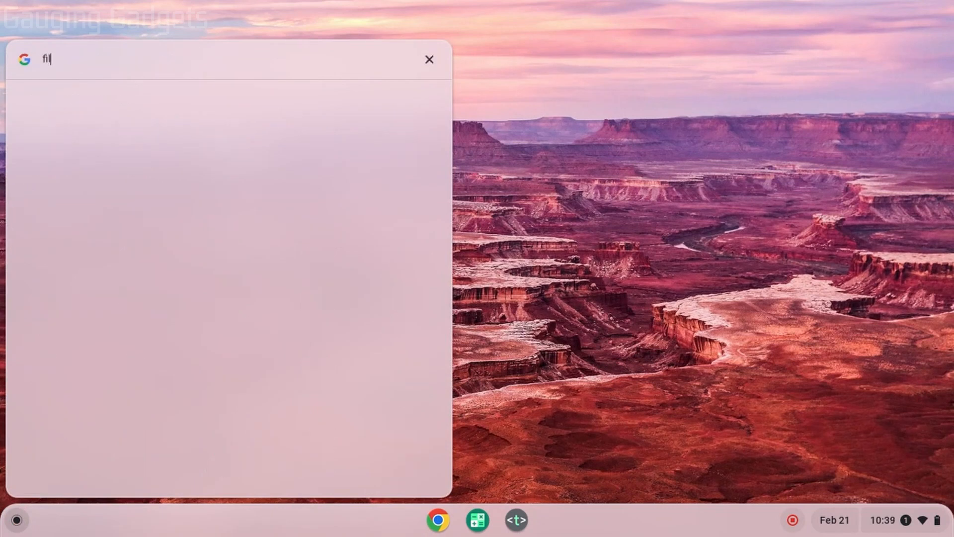
pyautogui.write('es')
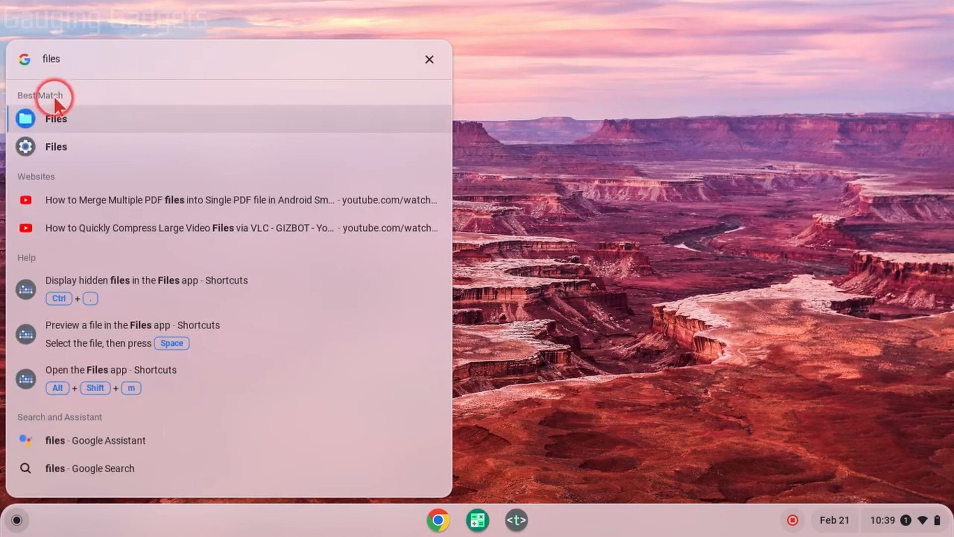
pyautogui.moveTo(82, 124)
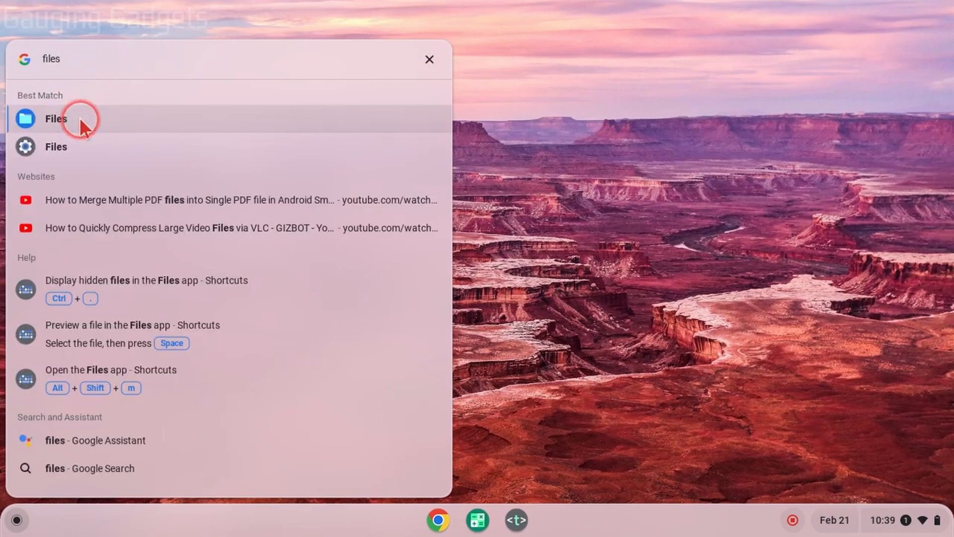
pyautogui.click(55, 118)
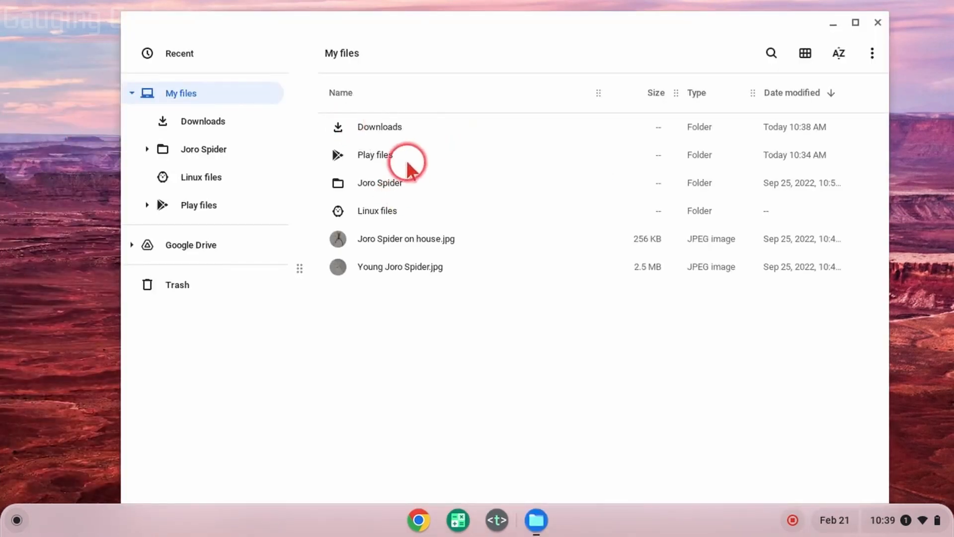
pyautogui.moveTo(332, 207)
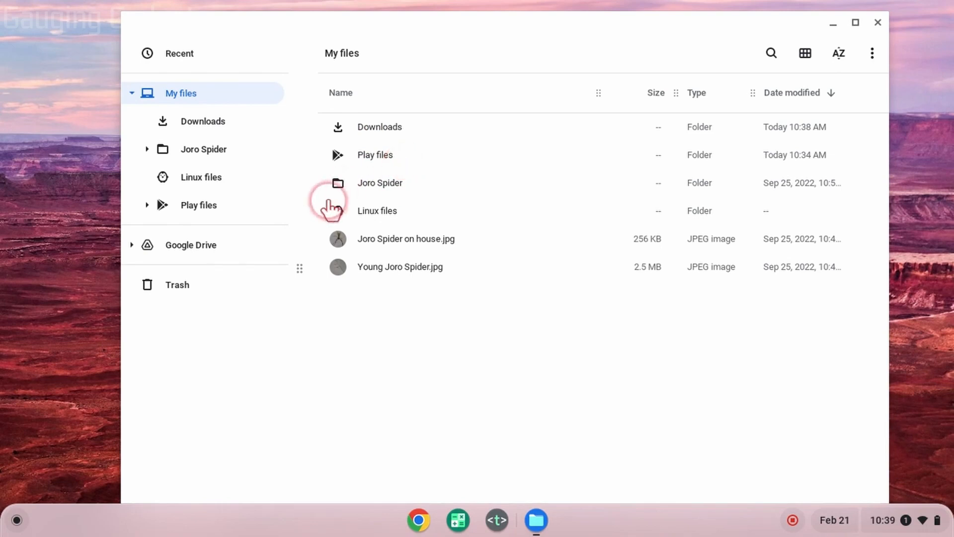
pyautogui.moveTo(177, 284)
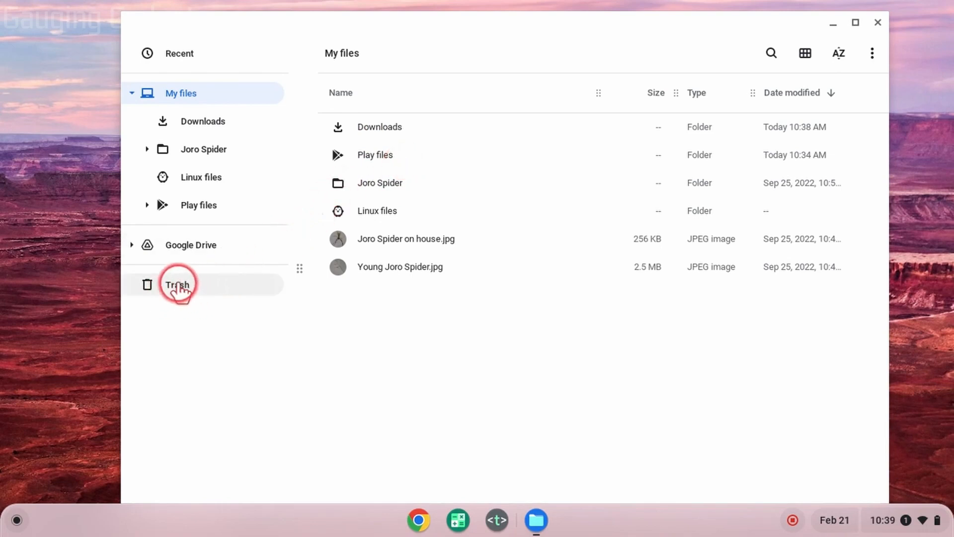
# - Open the Trash folder in the Files sidebar
pyautogui.click(177, 284)
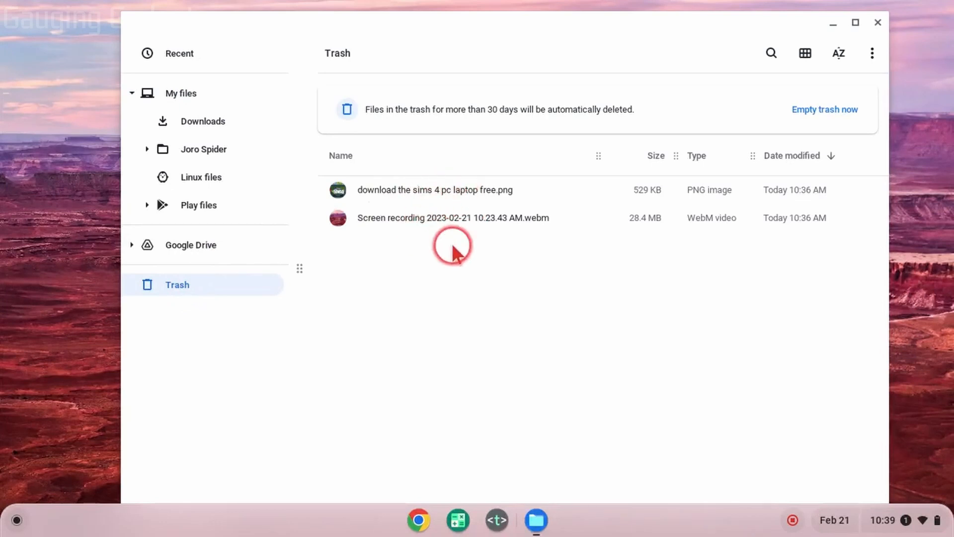
pyautogui.moveTo(453, 219)
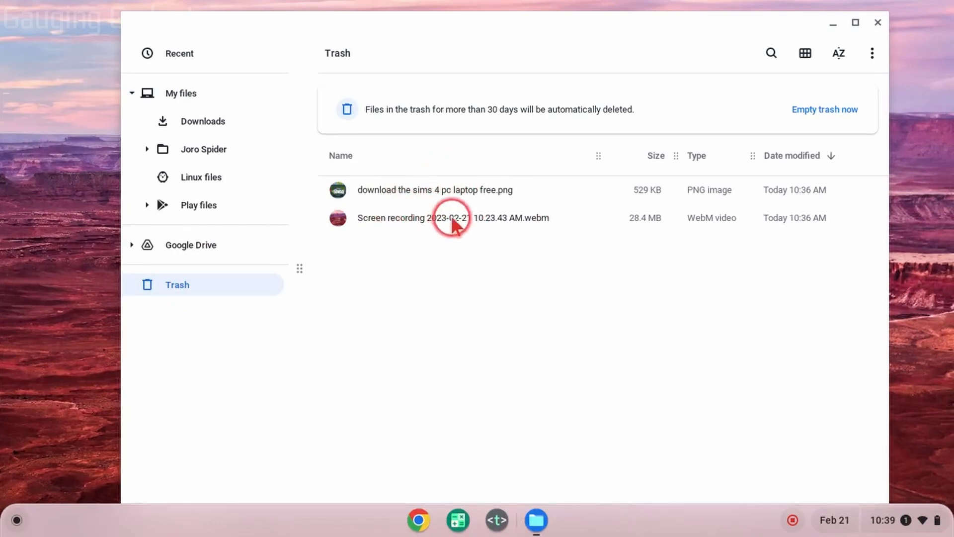
pyautogui.moveTo(417, 202)
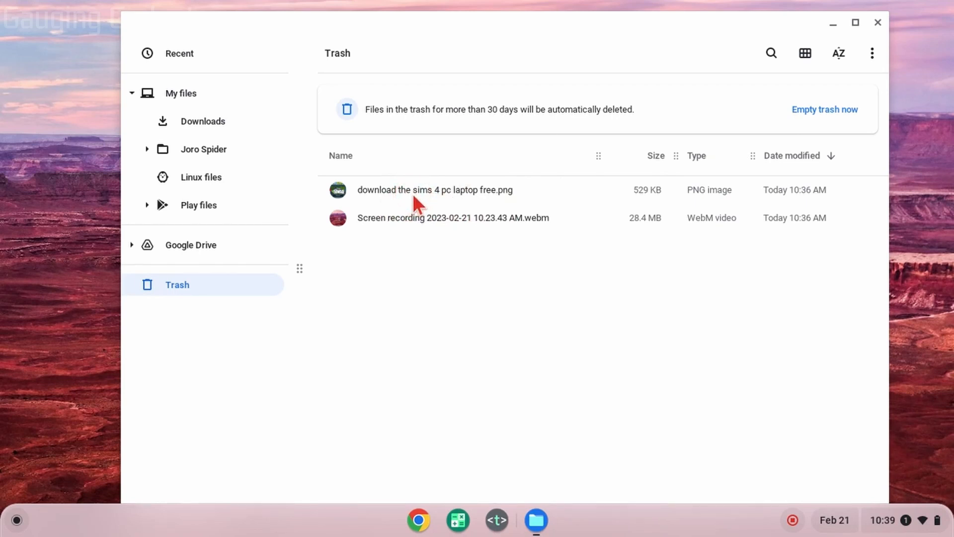
# - Restore 'download the sims 4 pc laptop free.png' from the trash
pyautogui.click(422, 194)
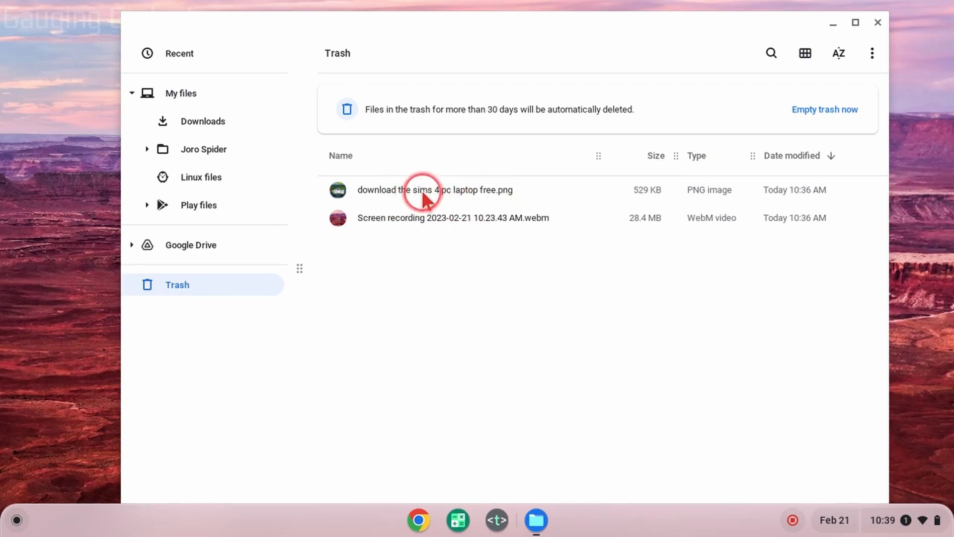
pyautogui.click(435, 189)
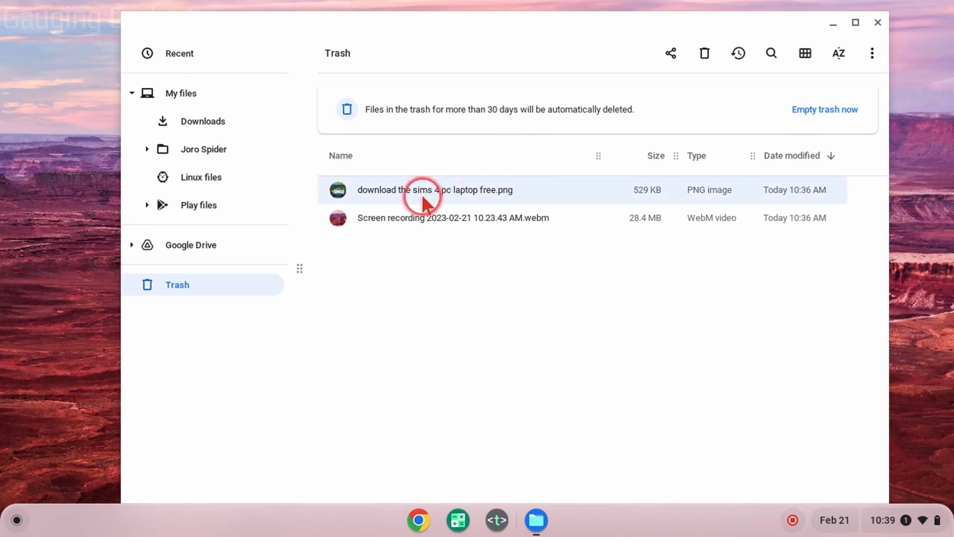
pyautogui.moveTo(723, 56)
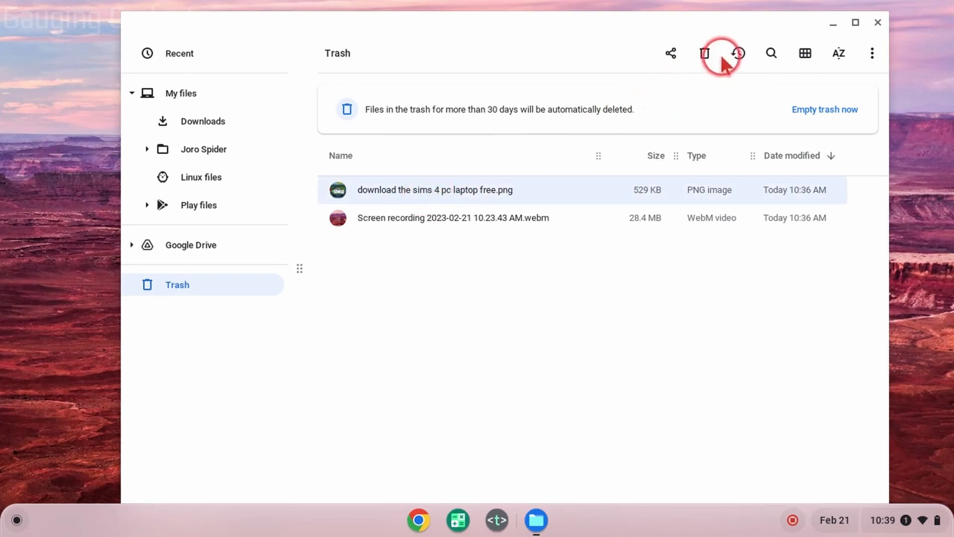
pyautogui.moveTo(738, 53)
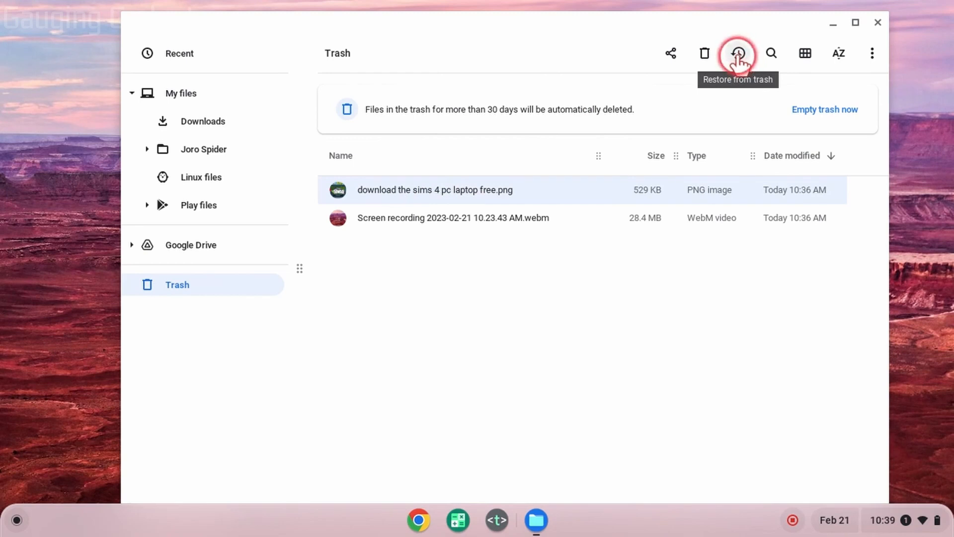
pyautogui.click(738, 53)
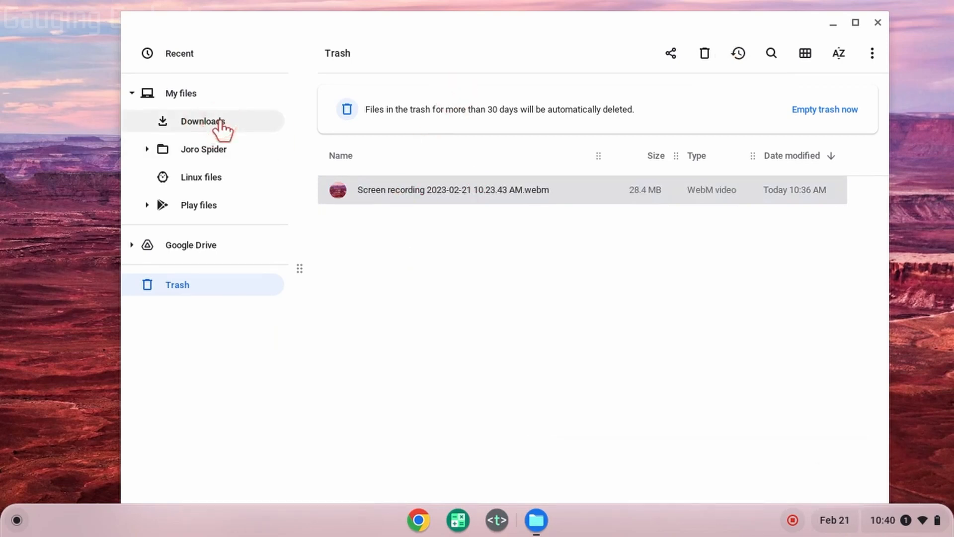
# - Check Downloads for the restored image, then open drive.google.com from Google Drive's More menu
pyautogui.click(202, 121)
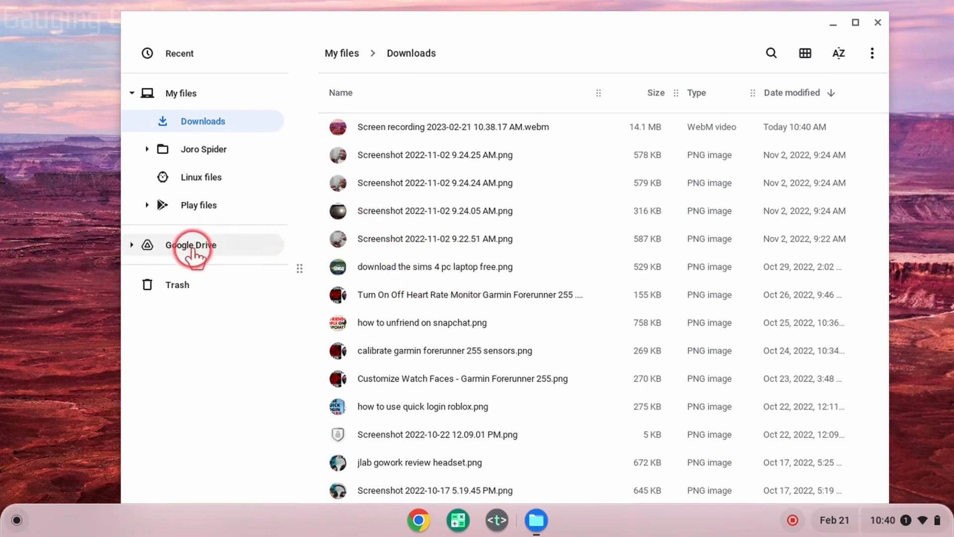
pyautogui.moveTo(161, 252)
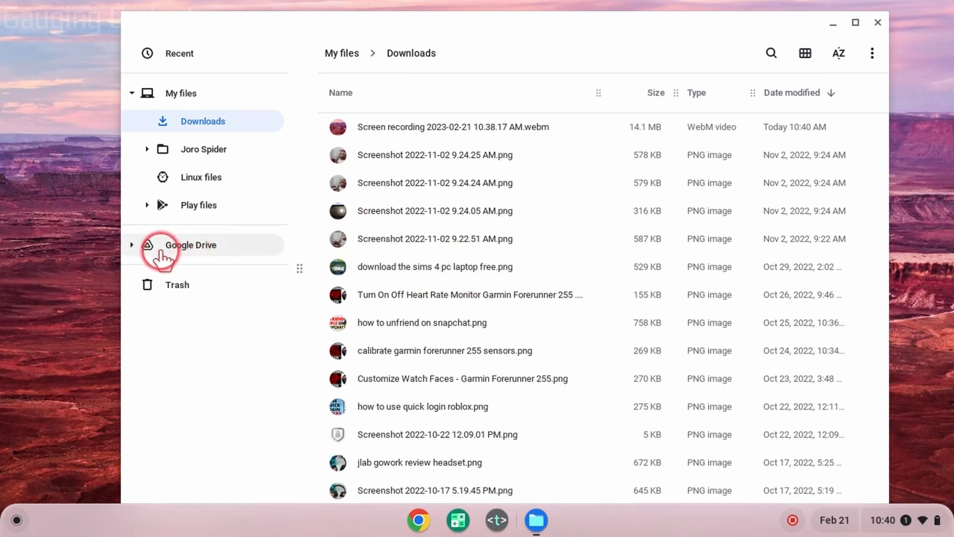
pyautogui.click(190, 245)
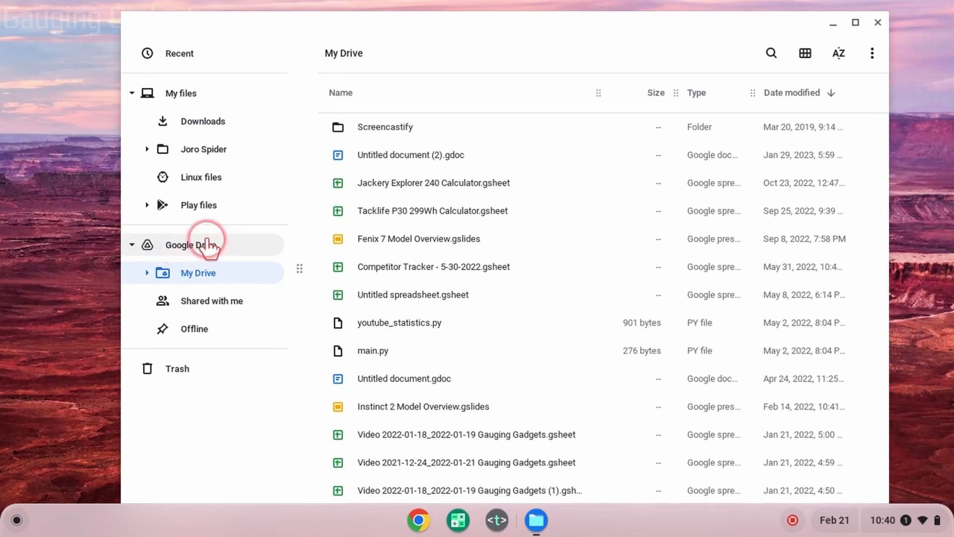
pyautogui.moveTo(484, 184)
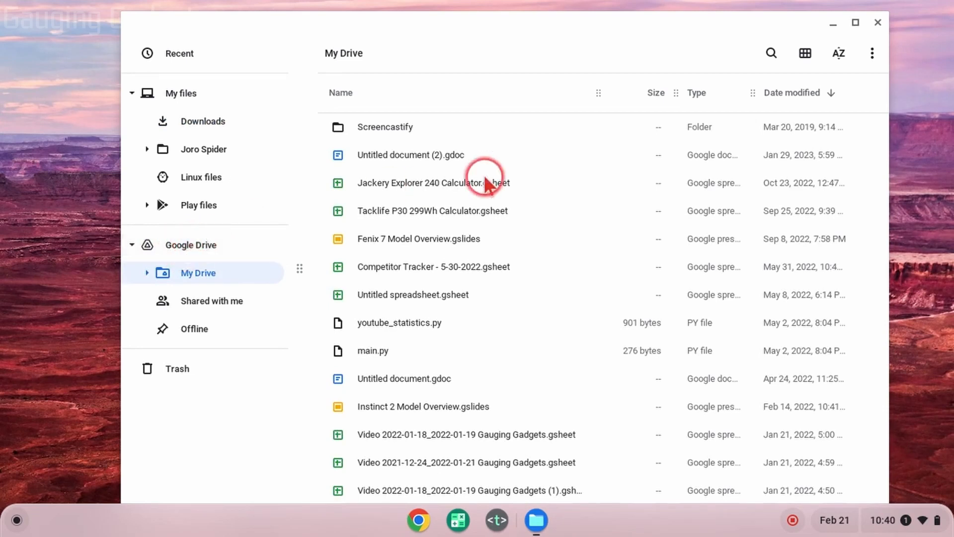
pyautogui.moveTo(871, 53)
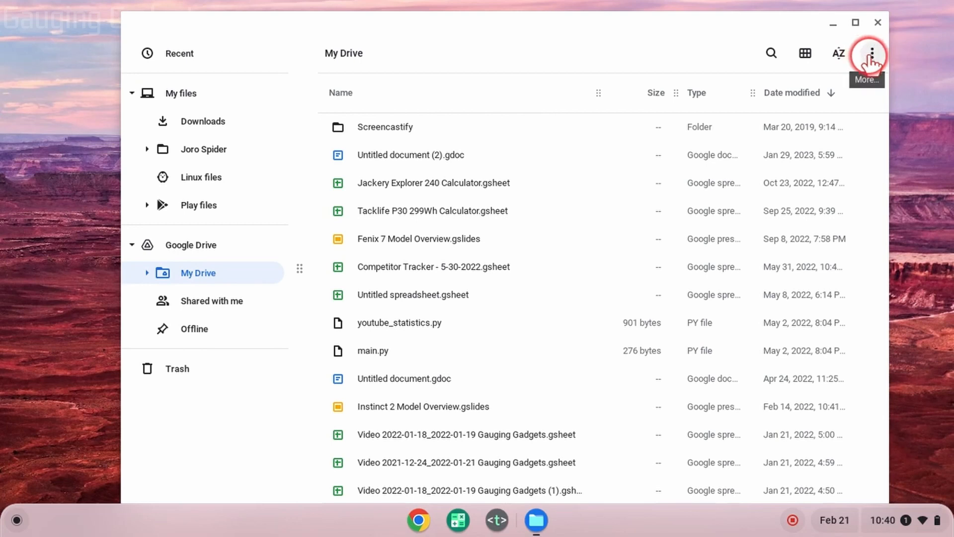
pyautogui.click(871, 53)
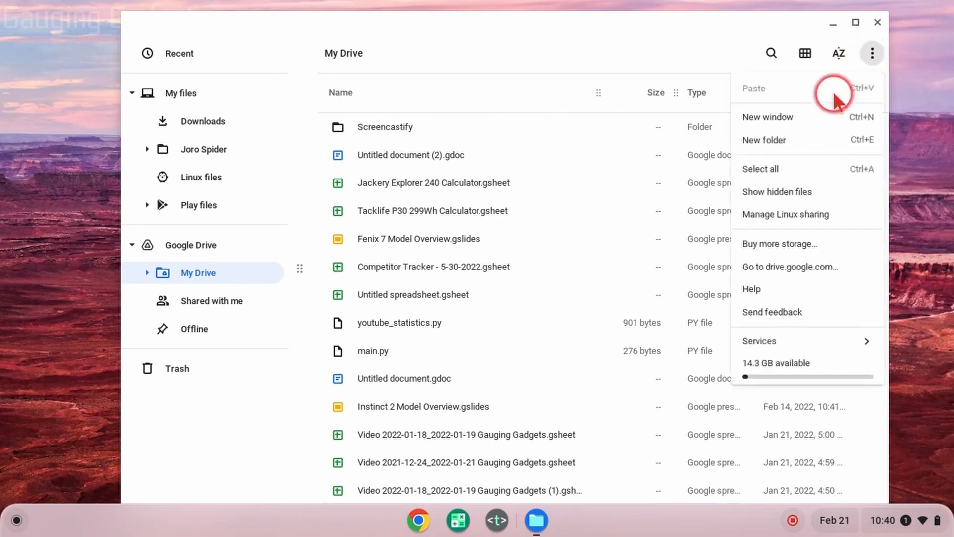
pyautogui.moveTo(790, 267)
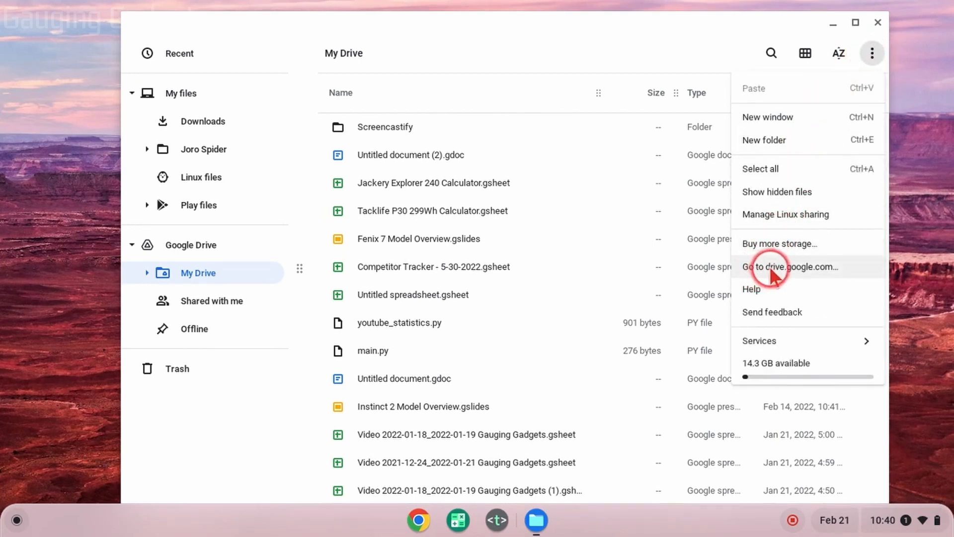
pyautogui.click(791, 267)
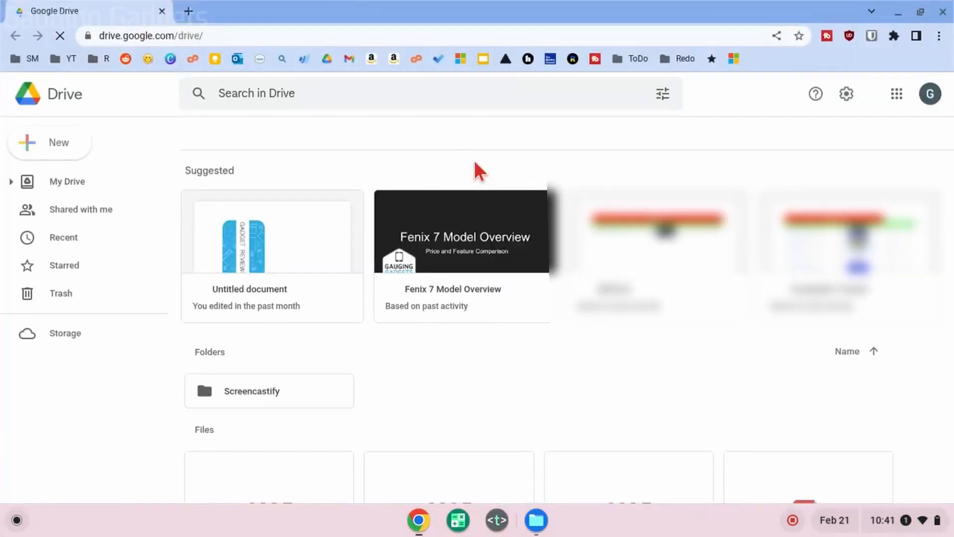
# - Restore the 'Add Border' document from the Google Drive web Trash
pyautogui.click(67, 181)
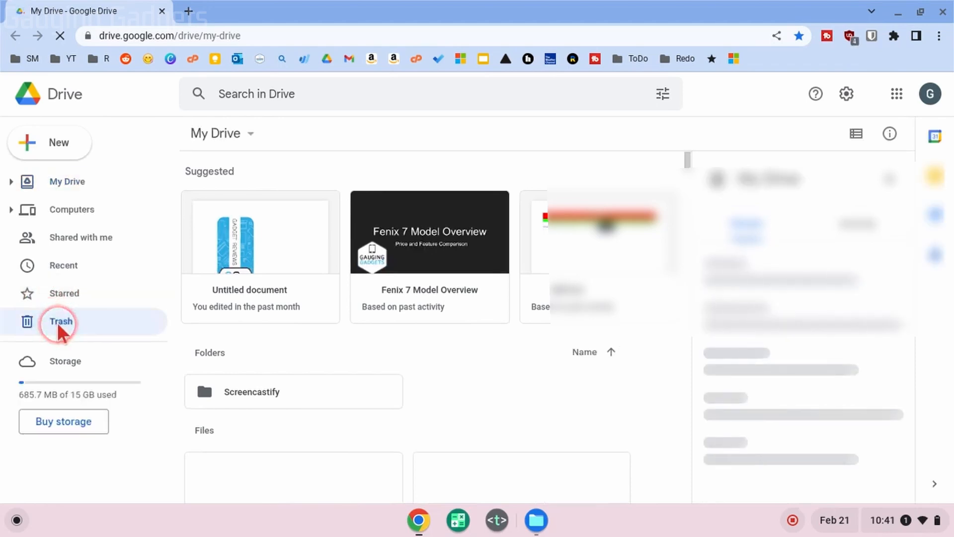
pyautogui.click(60, 320)
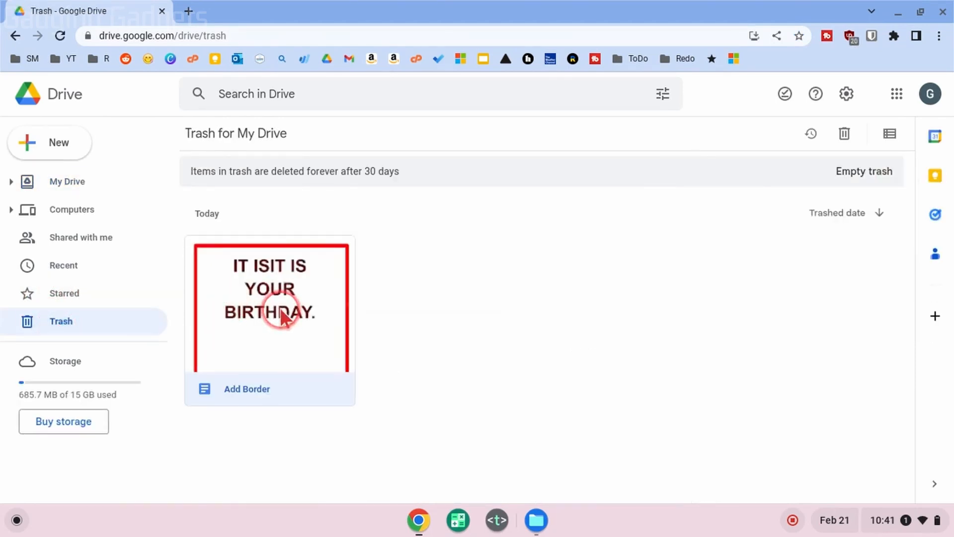
pyautogui.rightClick(282, 312)
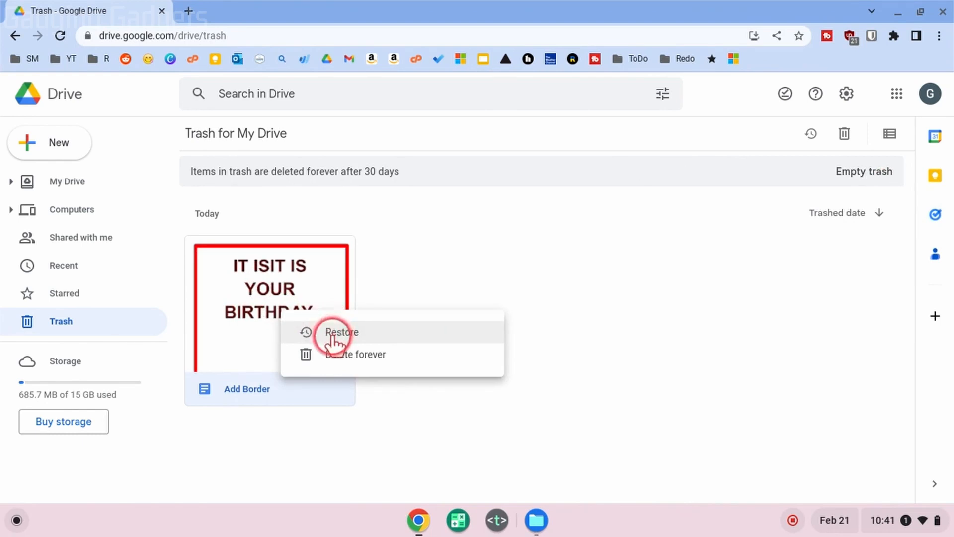
pyautogui.click(341, 331)
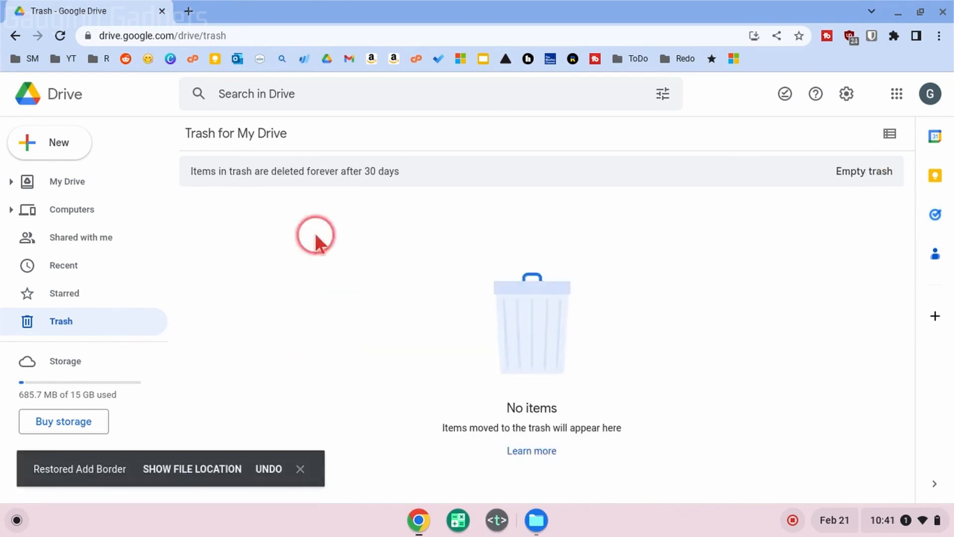
pyautogui.moveTo(298, 331)
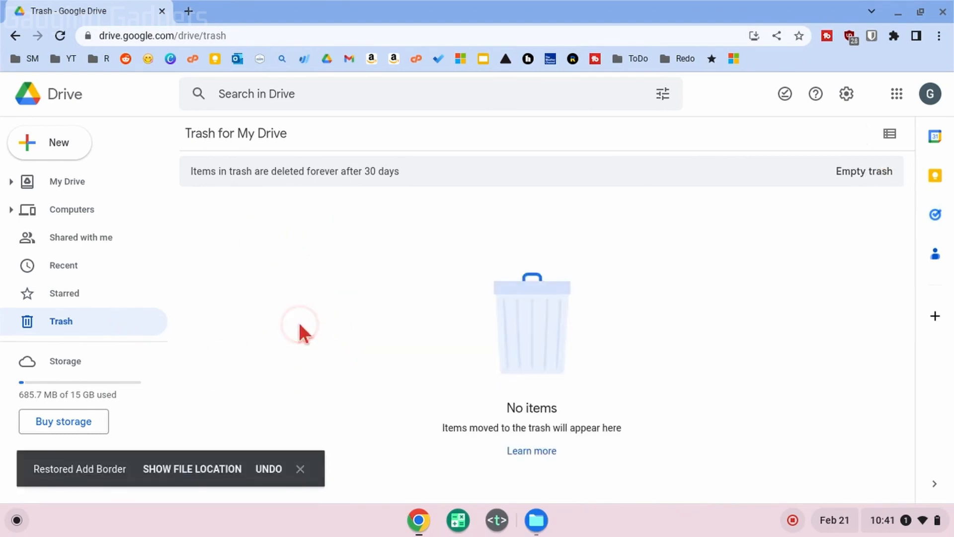